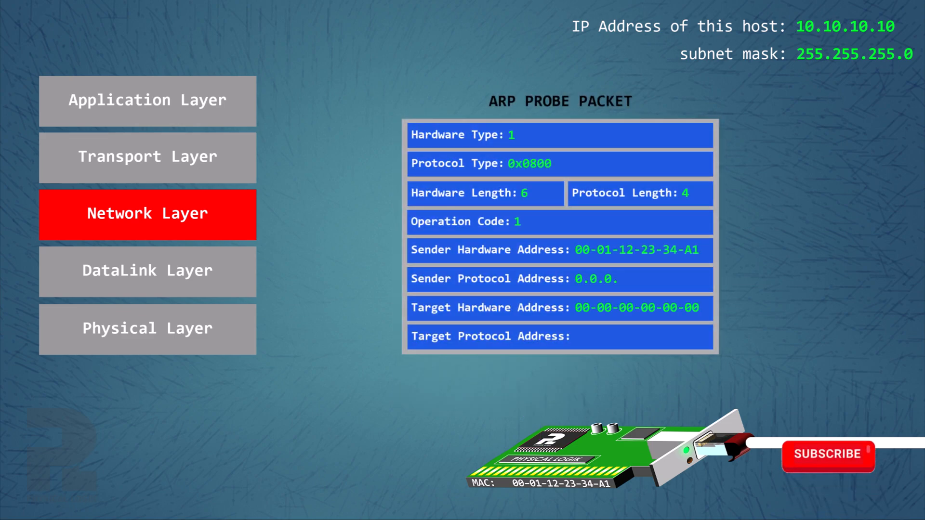
- Finish the ARP probe's sender protocol address as 0.0.0.0
click(828, 454)
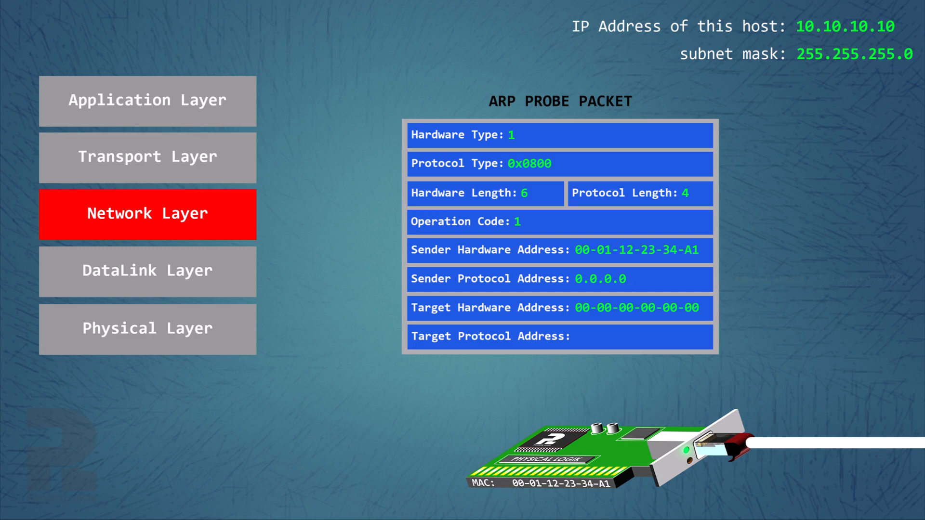
- Enter target protocol address 10.10.10.10, then frame the probe with an Ethernet header at DataLink
text(10.10.10.10)
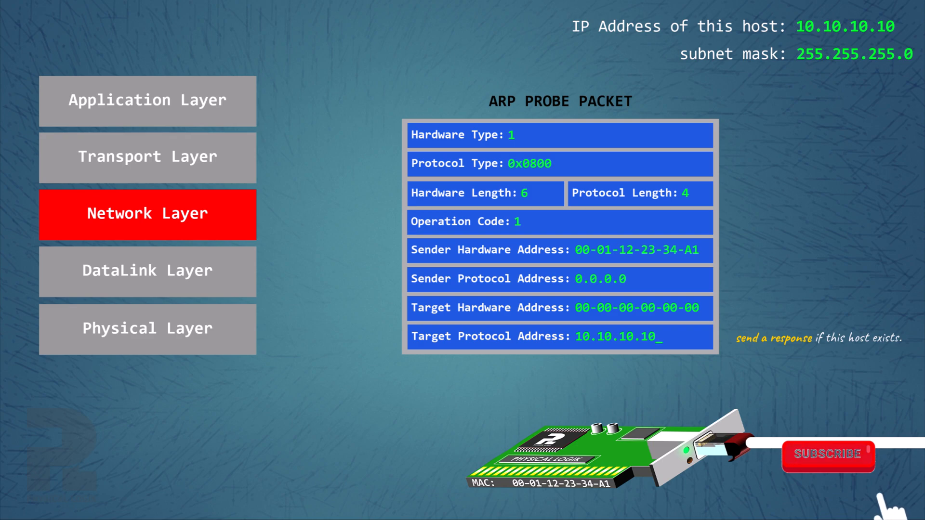
click(829, 456)
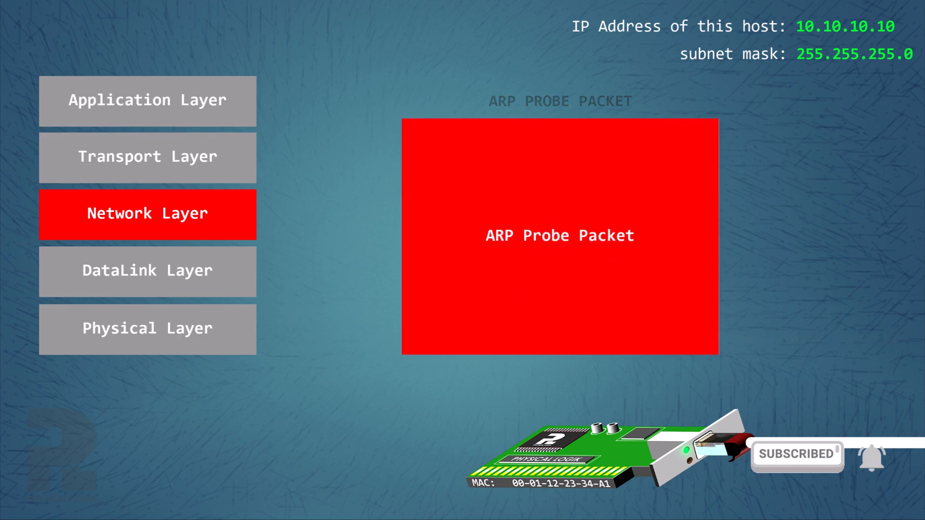
click(147, 271)
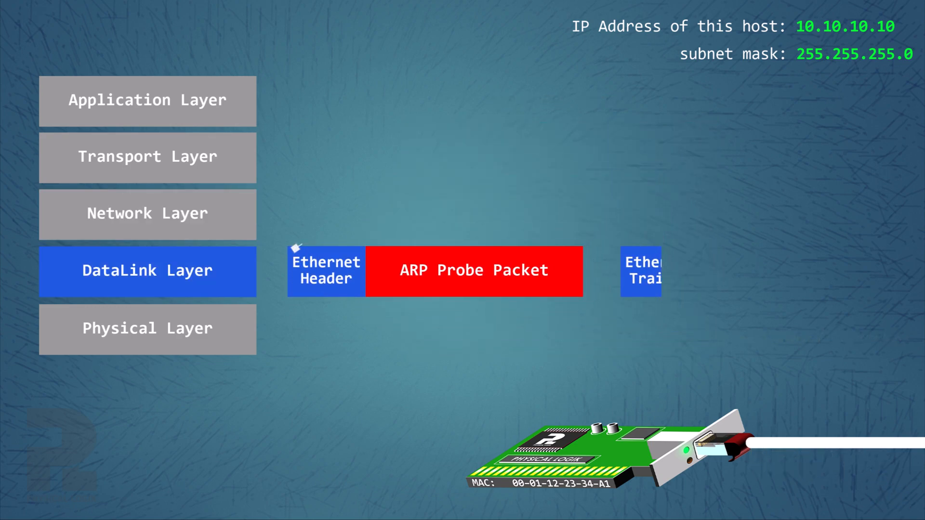